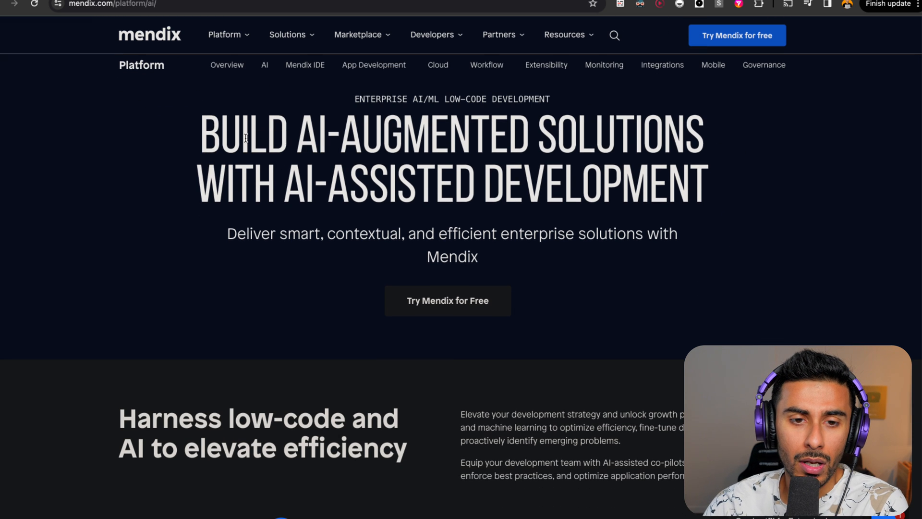
Highlight the AI-augmented solutions headline and the enterprise AI/ML low-code tagline.
left_click_drag(221, 134, 702, 134)
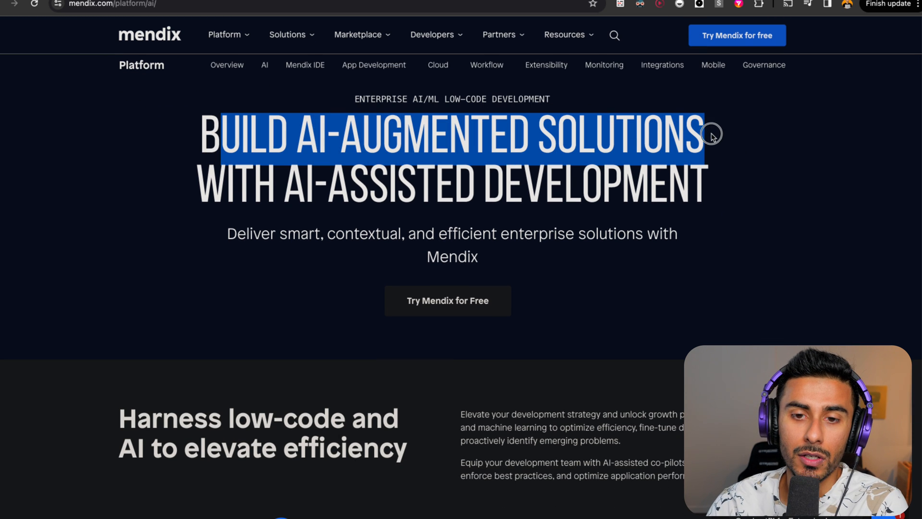
left_click_drag(711, 134, 691, 187)
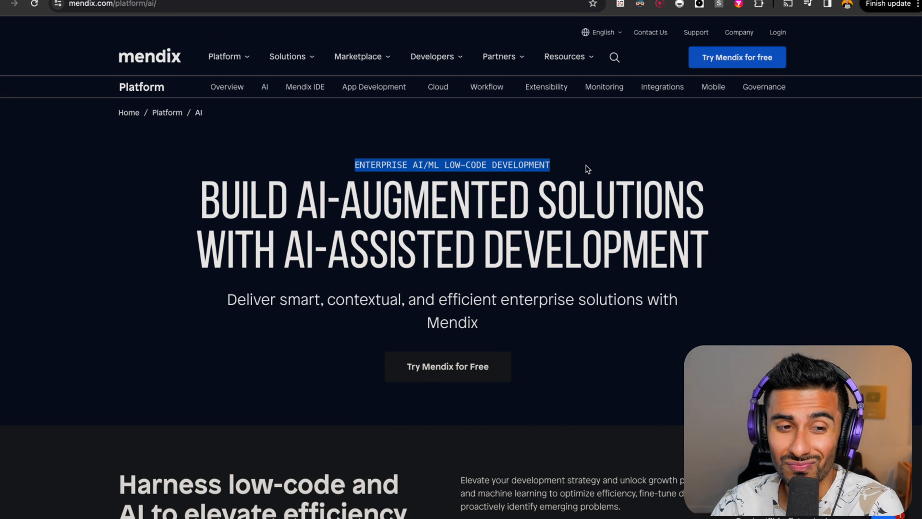
mouse_move(761, 213)
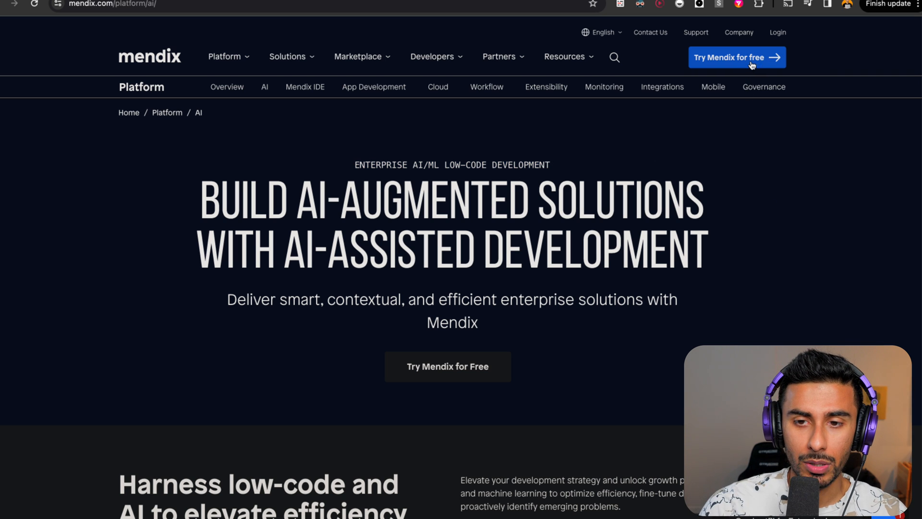
left_click(736, 58)
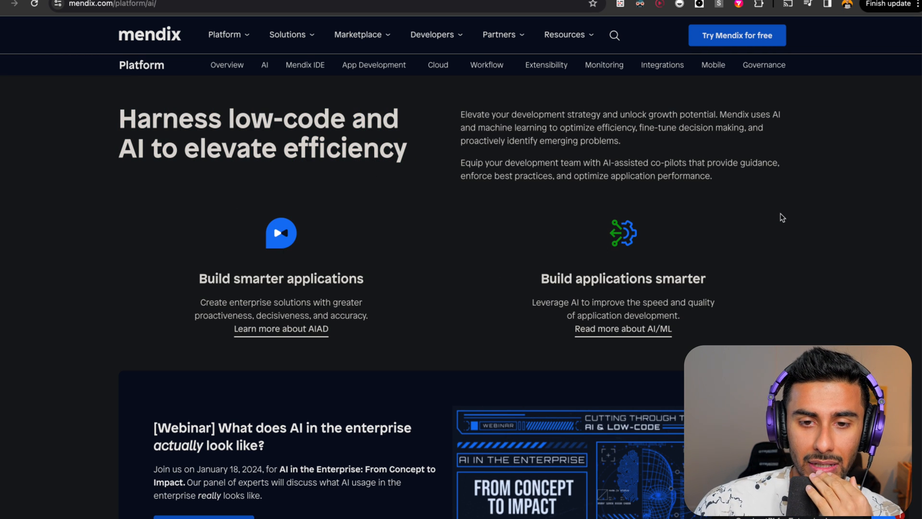
Scroll past the webinar banner to the MxAssist Logic Bot modeling section.
scroll("down", 3)
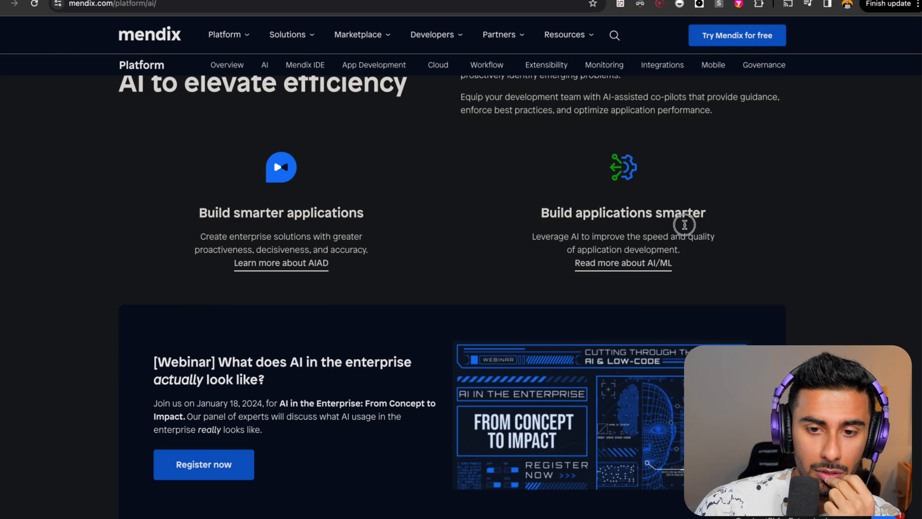
scroll("down", 3)
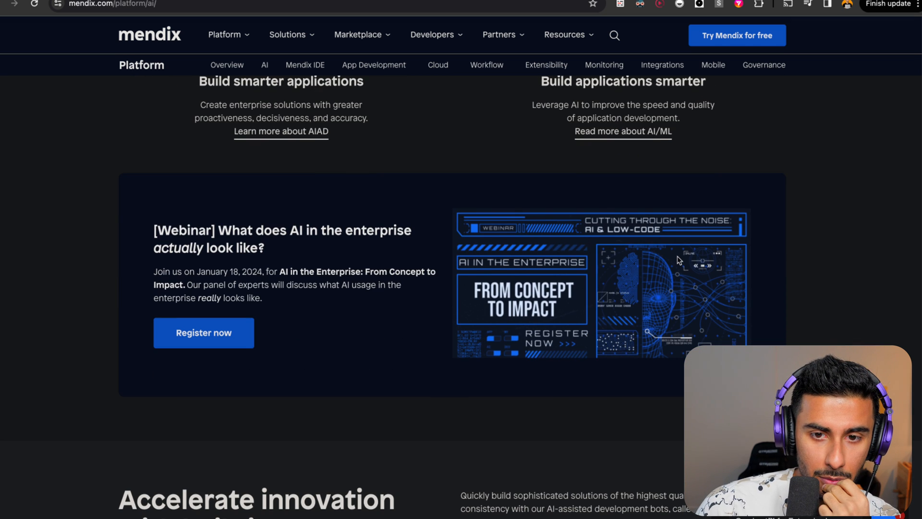
scroll("down", 3)
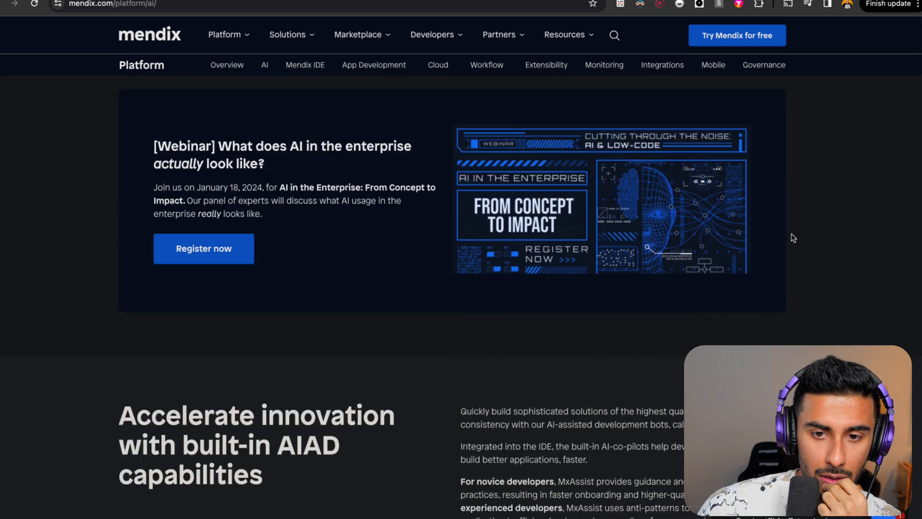
scroll("down", 3)
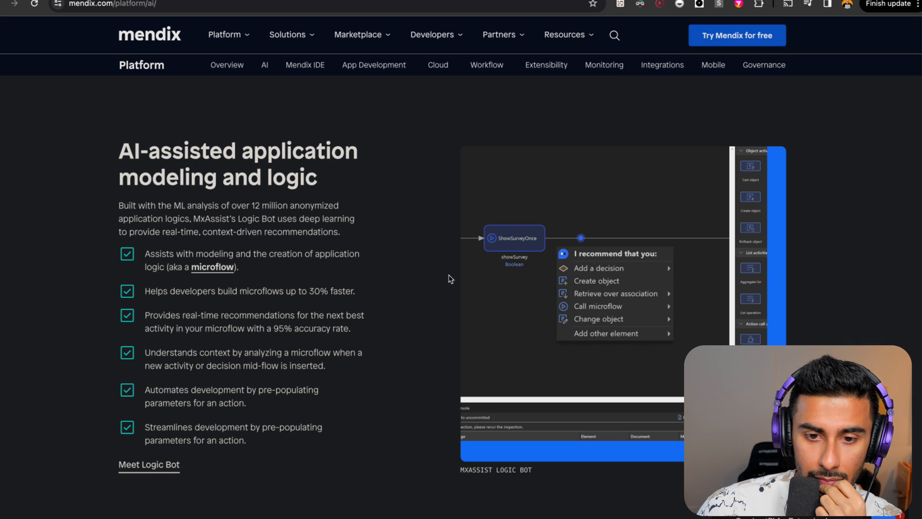
mouse_move(492, 249)
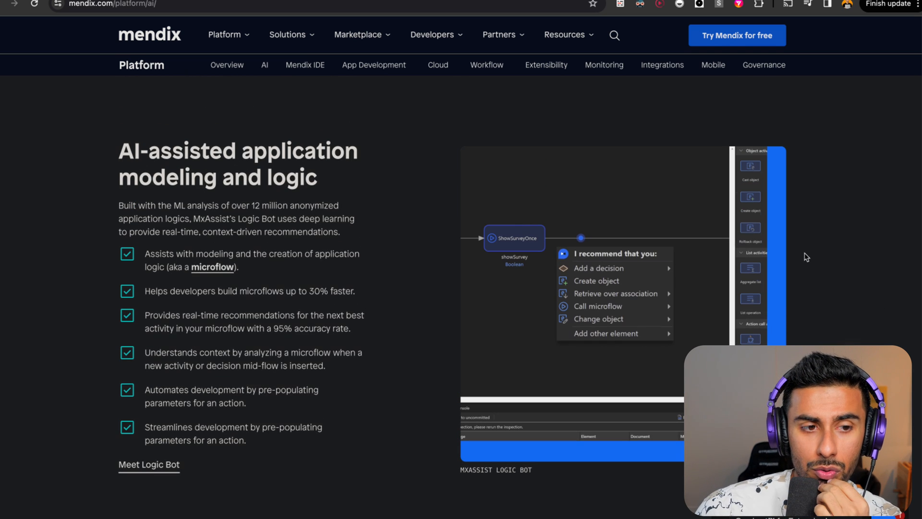
mouse_move(822, 255)
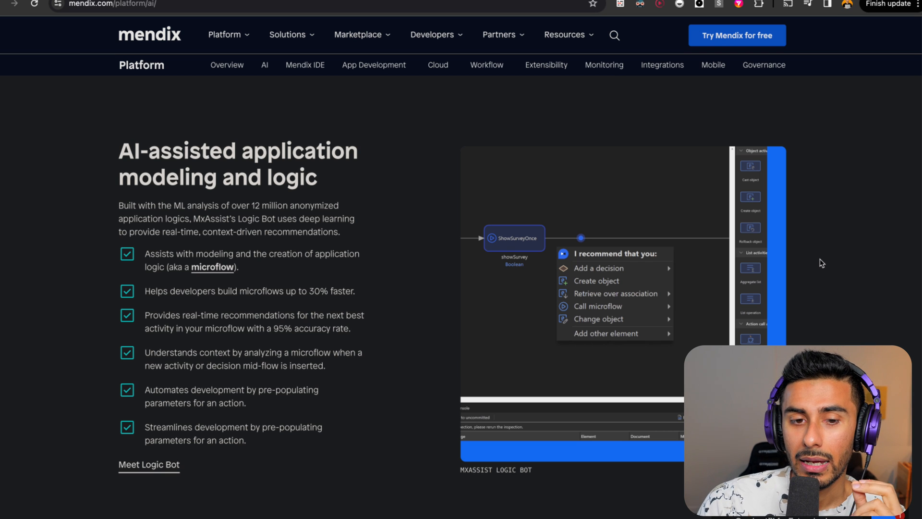
scroll("down", 3)
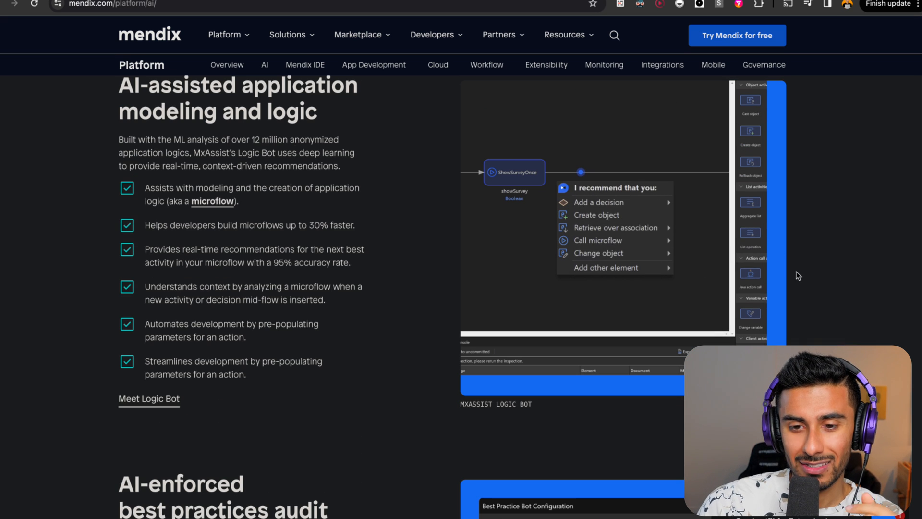
Read the AI-automated validation logic section and continue to operational excellence.
scroll("down", 3)
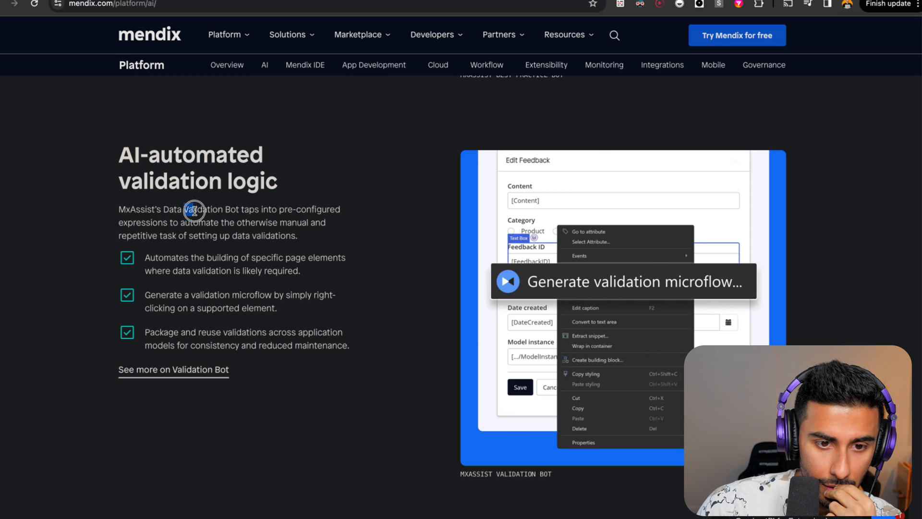
left_click_drag(189, 209, 327, 223)
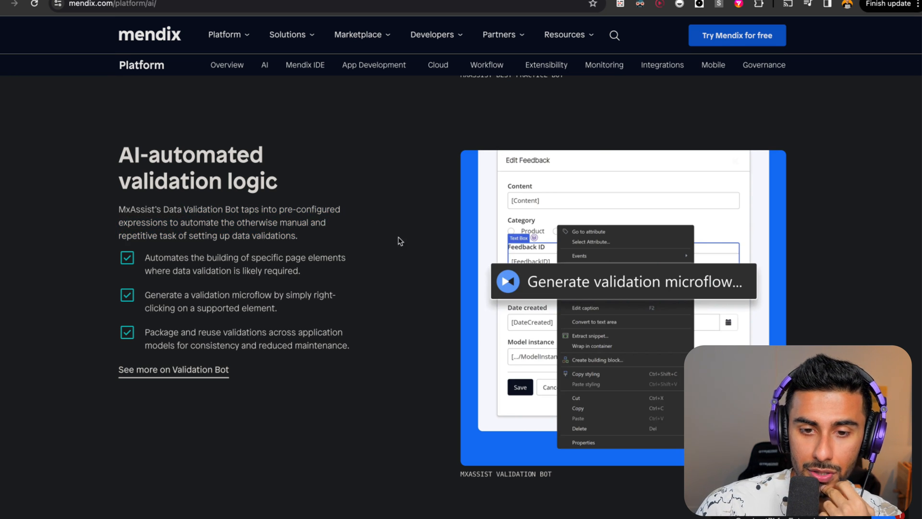
mouse_move(795, 307)
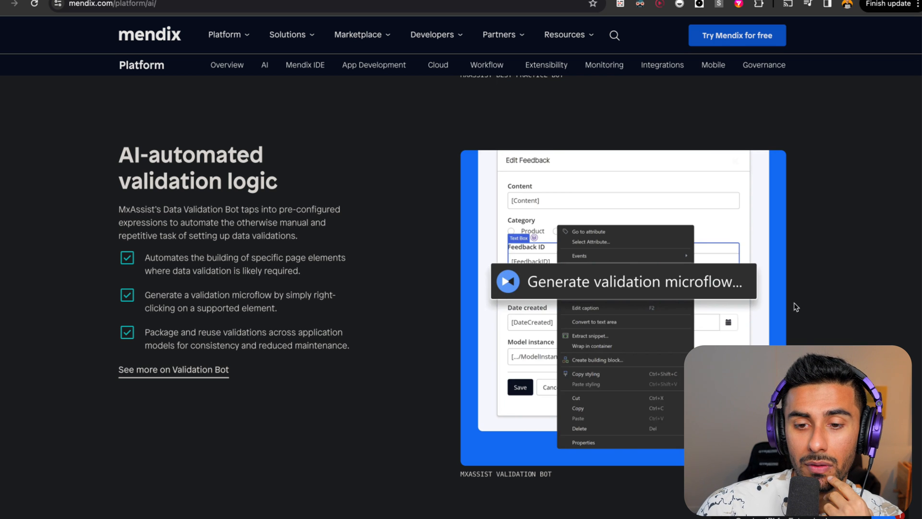
scroll("down", 3)
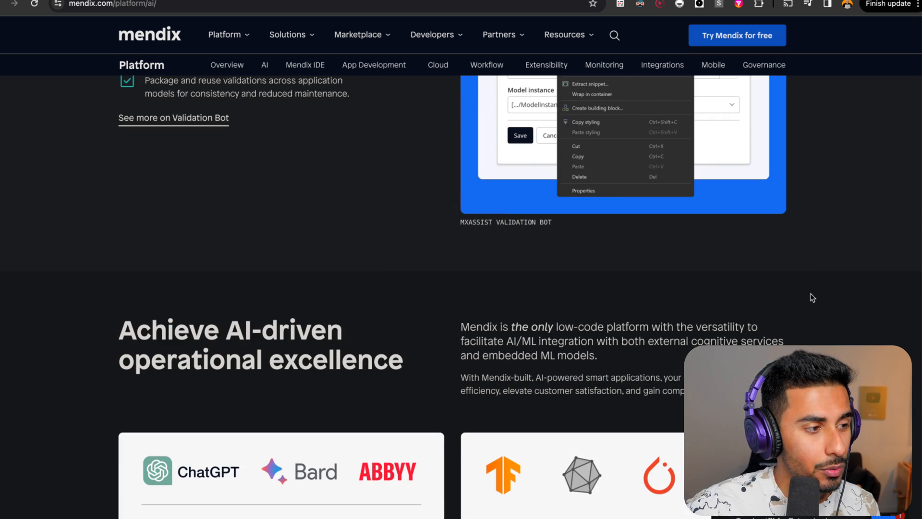
mouse_move(788, 310)
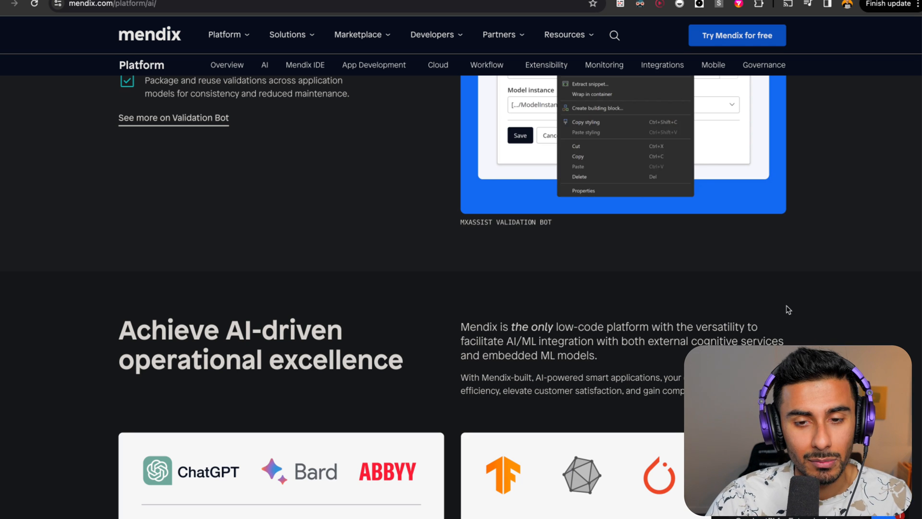
mouse_move(850, 306)
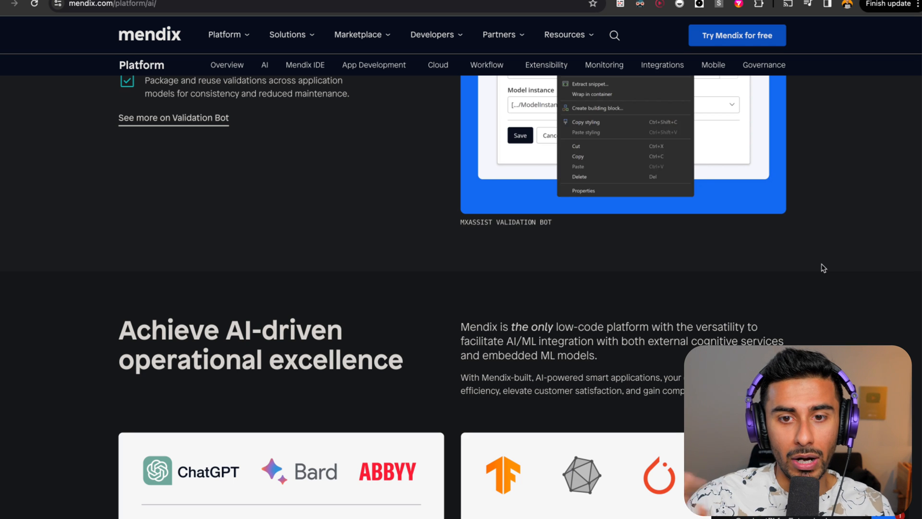
mouse_move(840, 214)
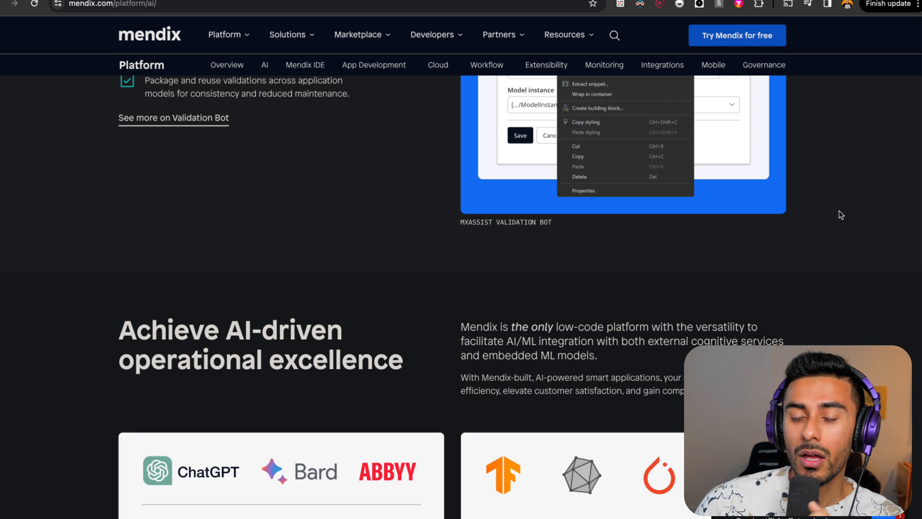
Scroll down to the Cognitive services and Embedded ML models panels.
scroll("down", 3)
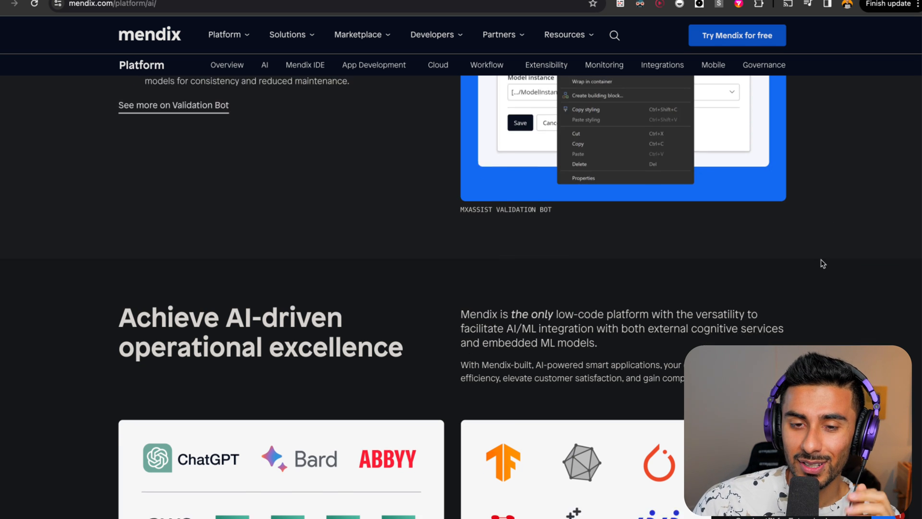
scroll("down", 3)
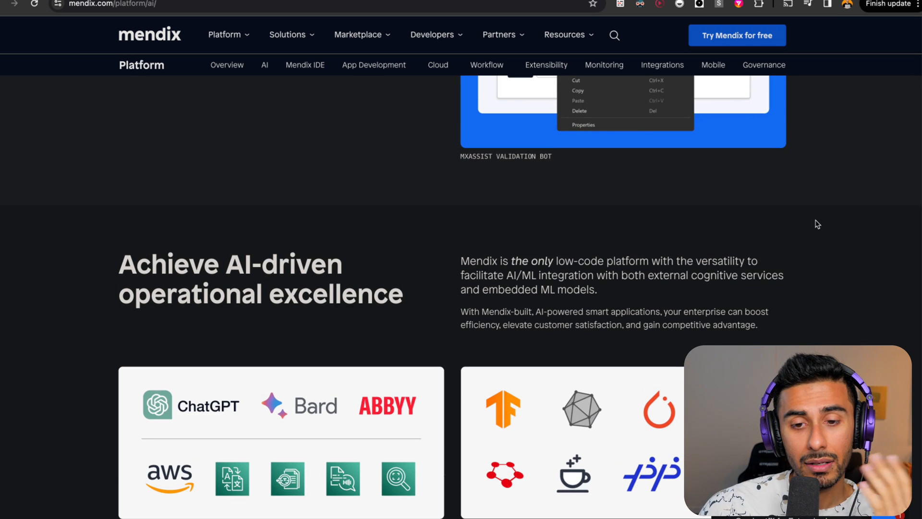
mouse_move(820, 220)
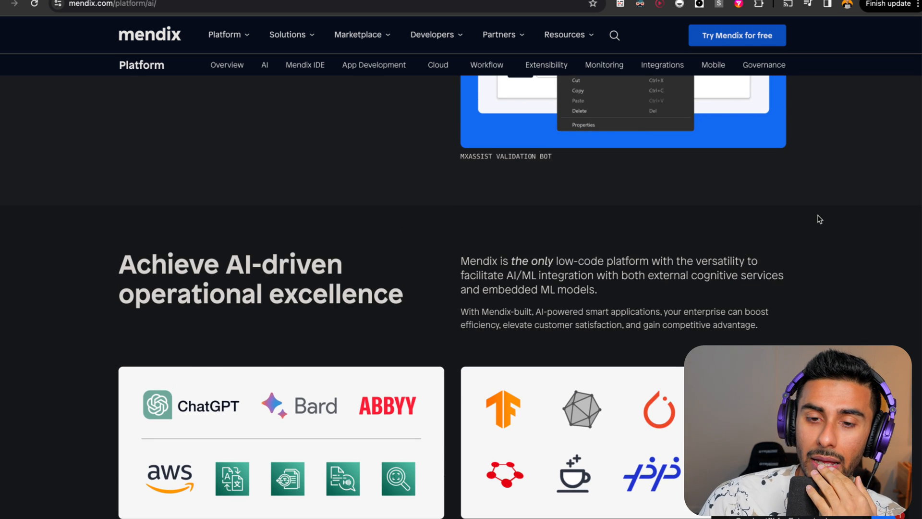
mouse_move(823, 226)
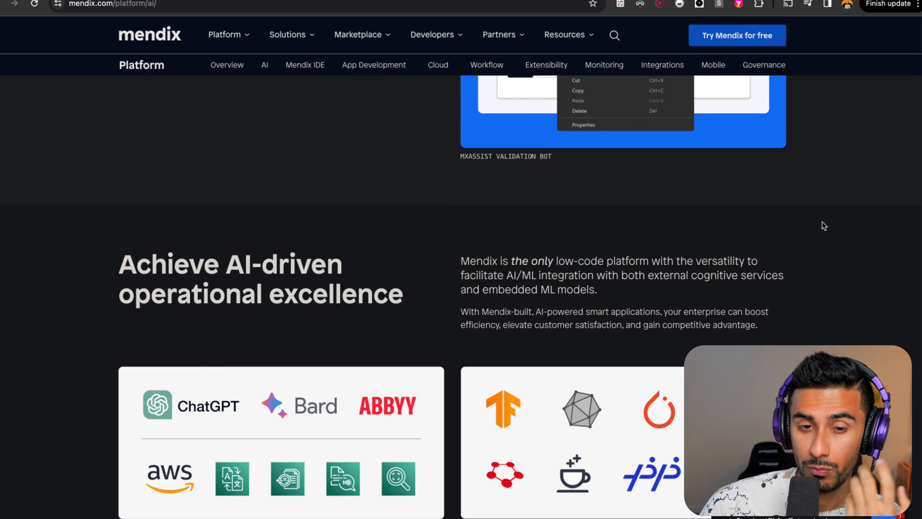
scroll("down", 3)
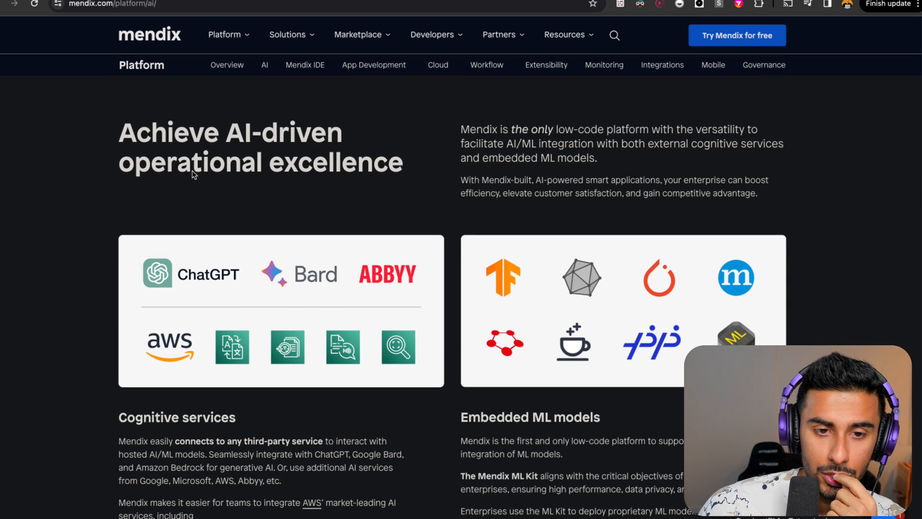
mouse_move(405, 146)
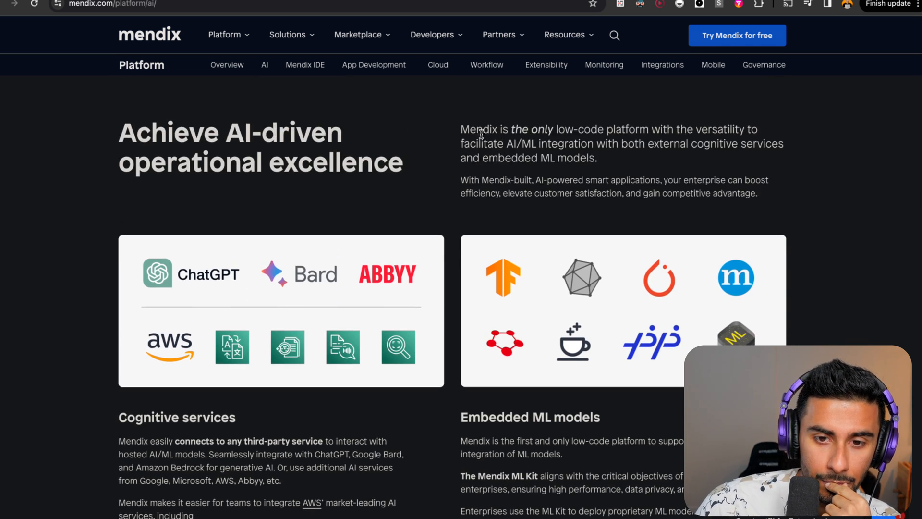
Highlight the AI/ML integration claim and the third-party service connections phrase.
left_click_drag(500, 129, 732, 128)
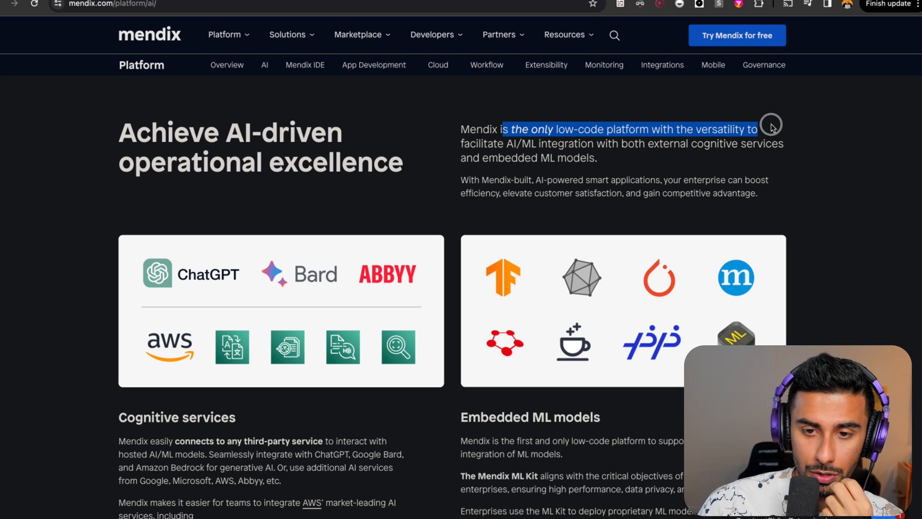
left_click_drag(770, 129, 790, 162)
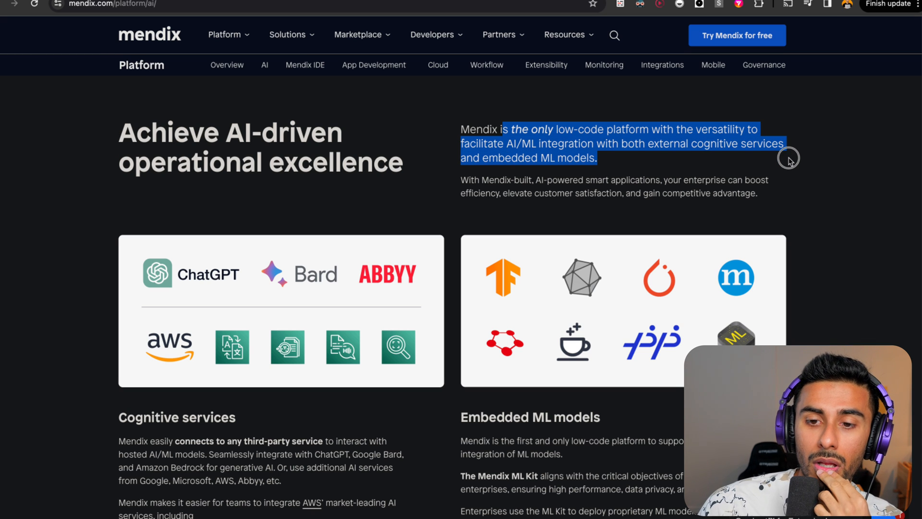
mouse_move(403, 241)
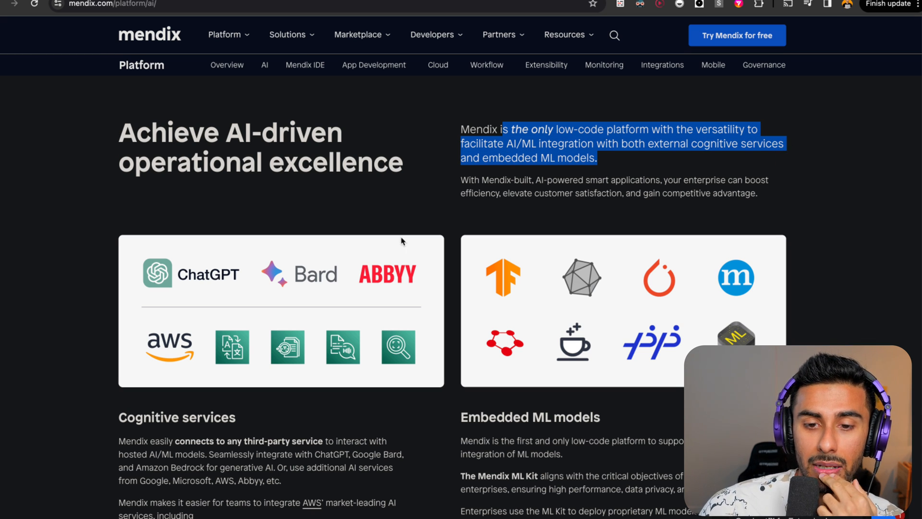
scroll("down", 3)
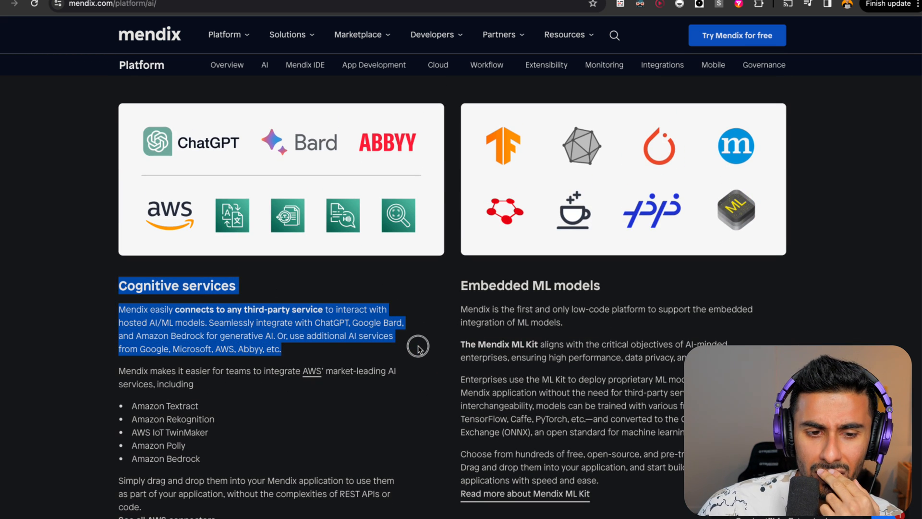
left_click(344, 323)
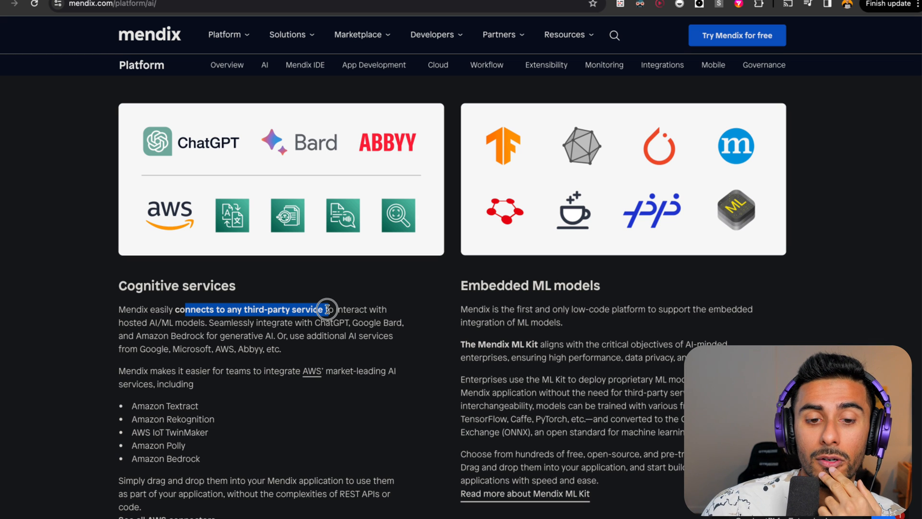
left_click_drag(326, 309, 411, 335)
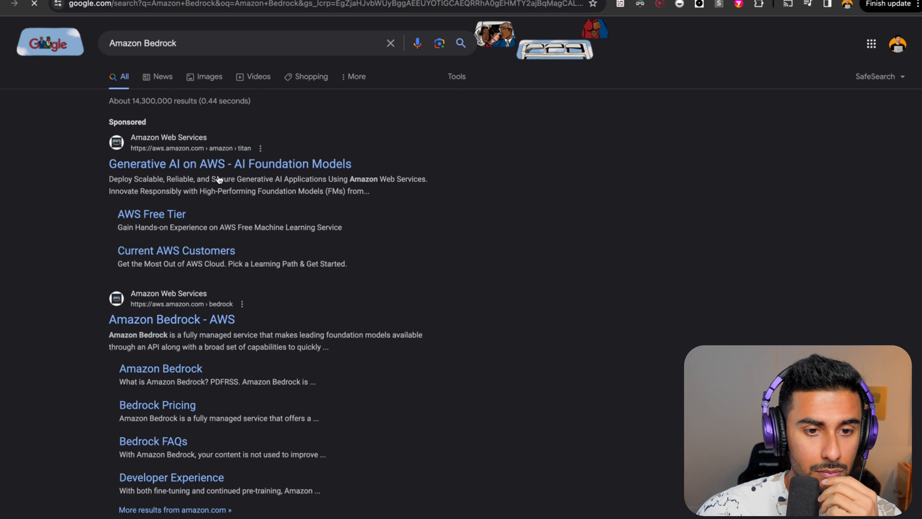
Open the 'Amazon Bedrock - AWS' result and bring up the Introducing Amazon Bedrock video.
left_click(172, 319)
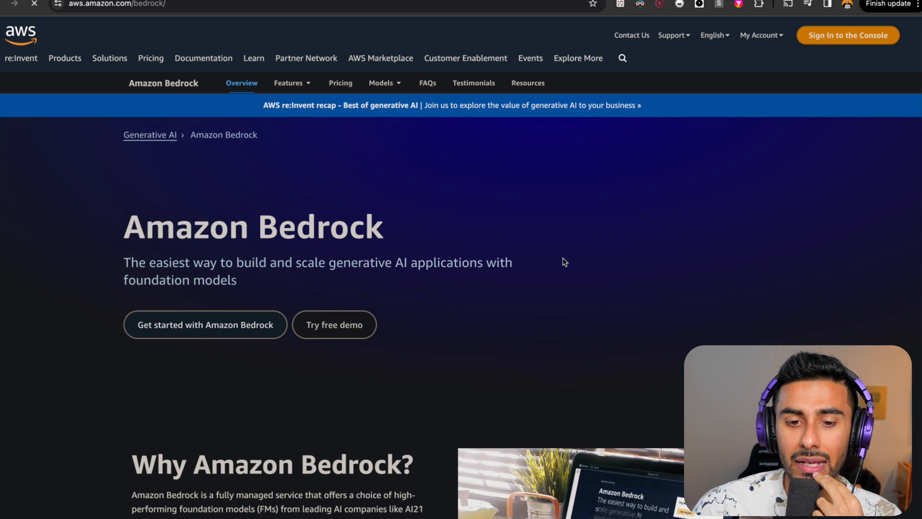
scroll("down", 3)
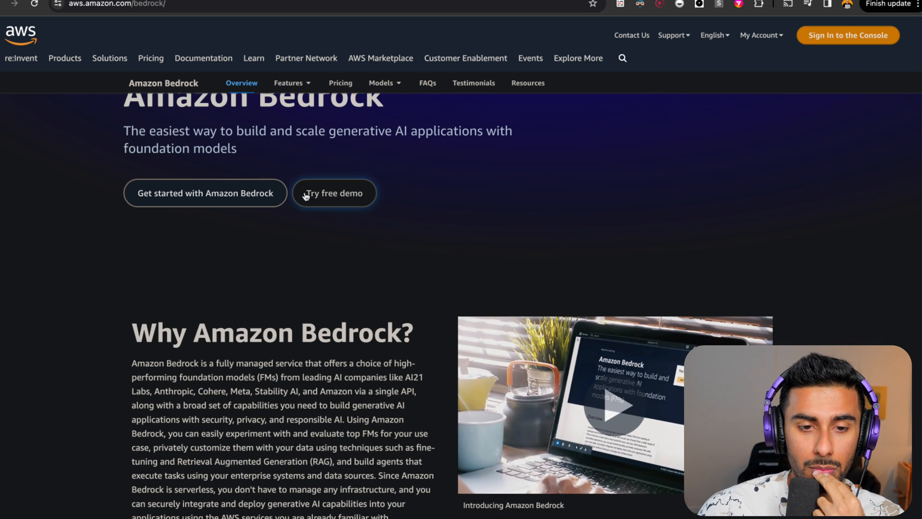
scroll("down", 3)
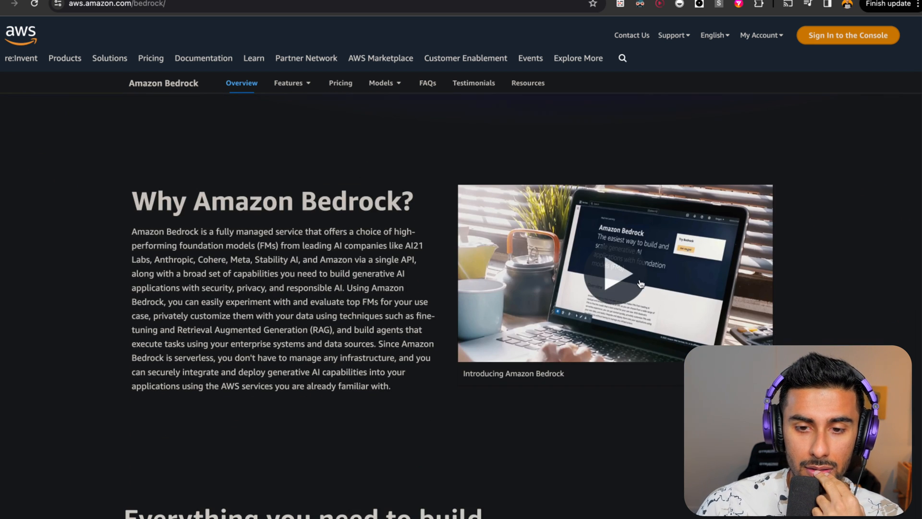
left_click(615, 274)
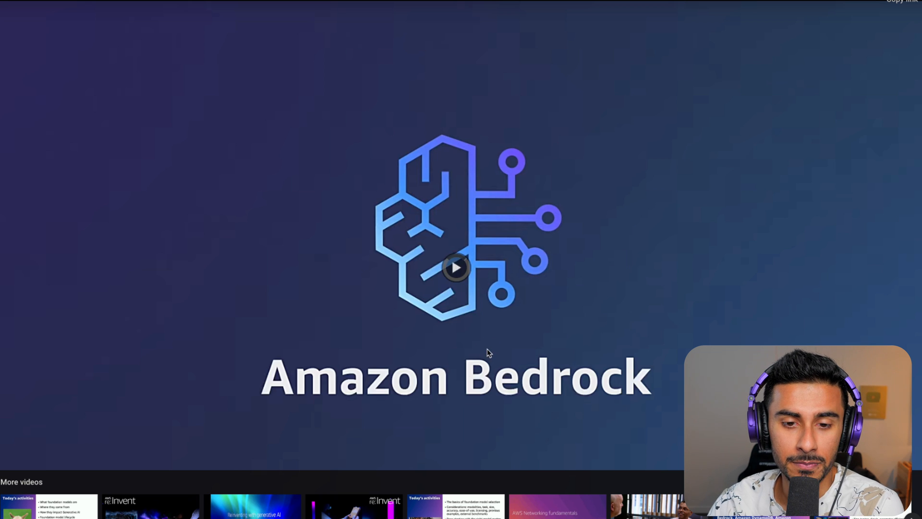
Play the Amazon Bedrock video briefly, then close the player.
left_click(456, 267)
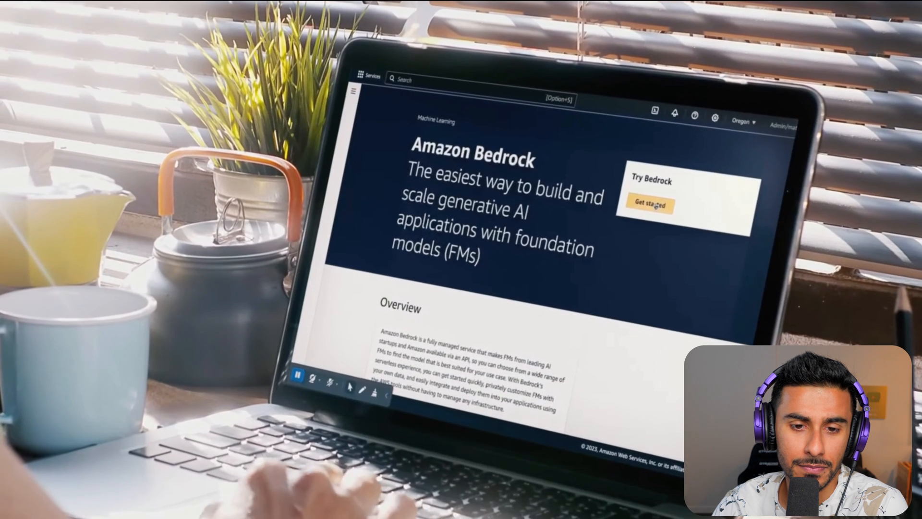
left_click(649, 205)
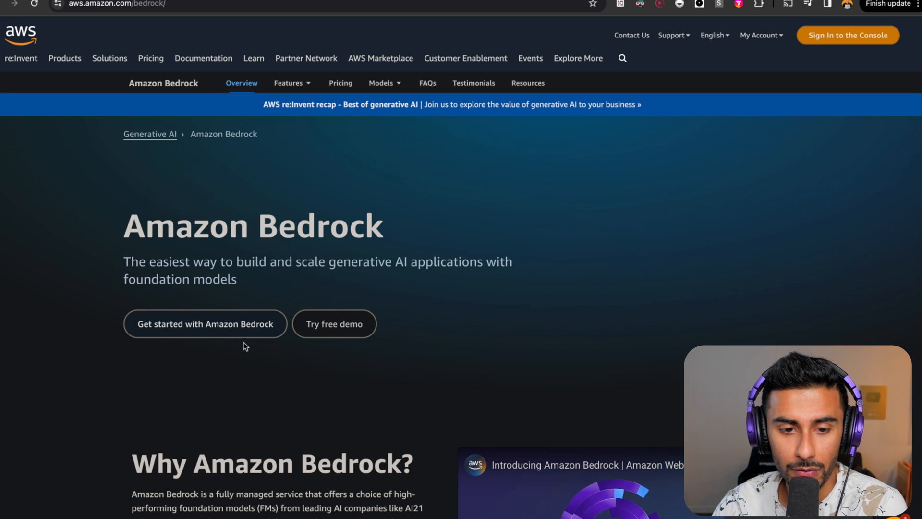
Scroll the Bedrock page through the Choice of models section, including Claude and Amazon Titan.
scroll("down", 3)
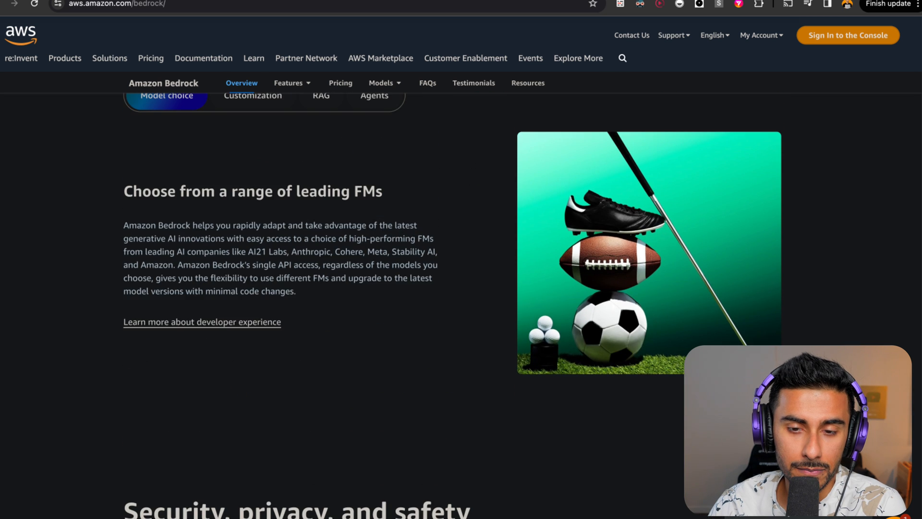
scroll("down", 3)
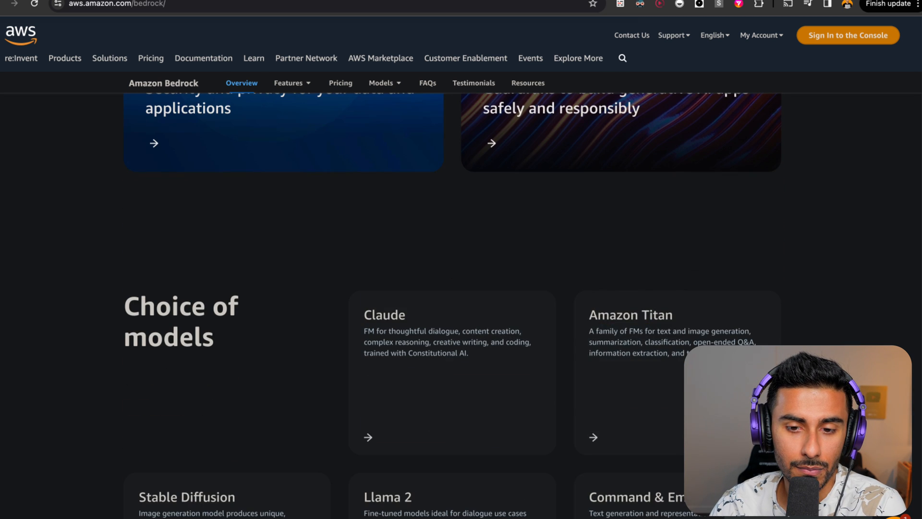
scroll("down", 3)
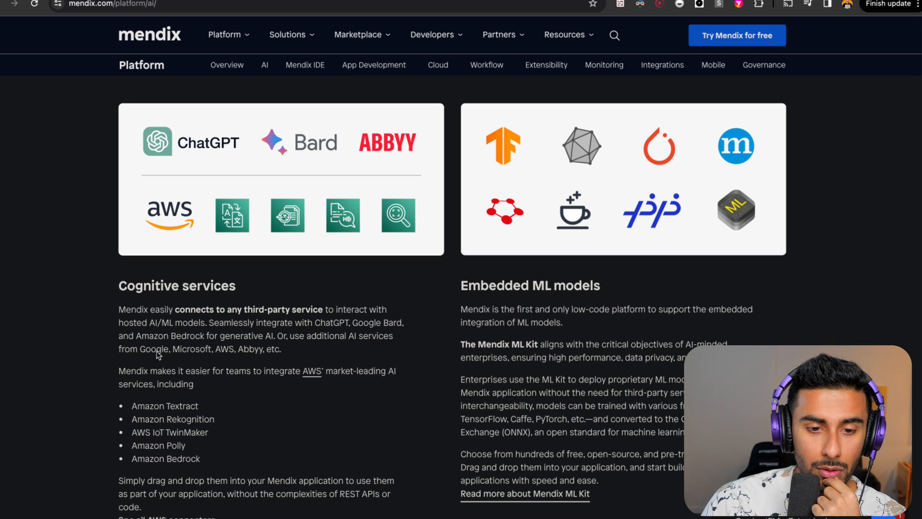
mouse_move(346, 420)
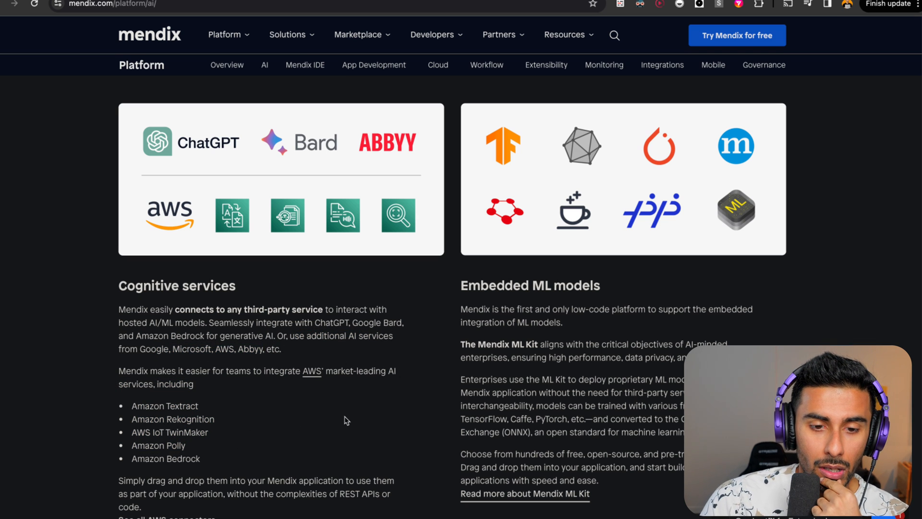
scroll("up", 3)
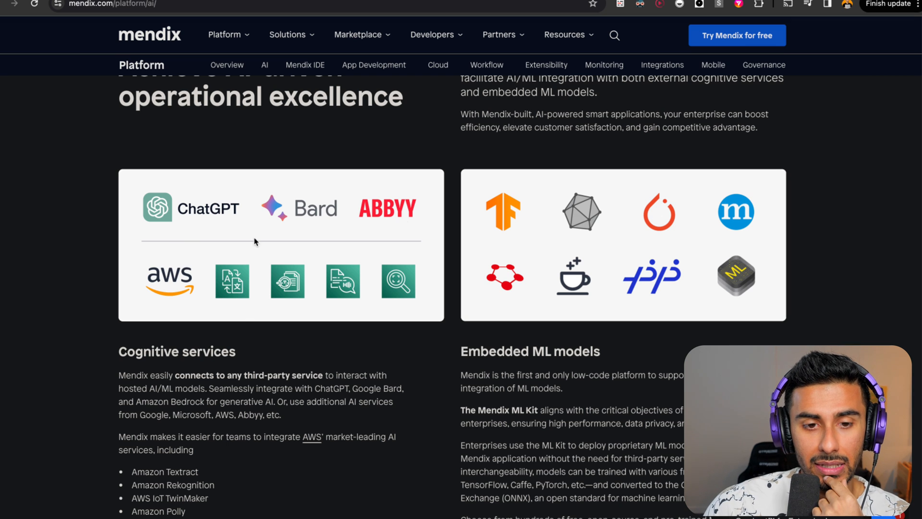
mouse_move(335, 312)
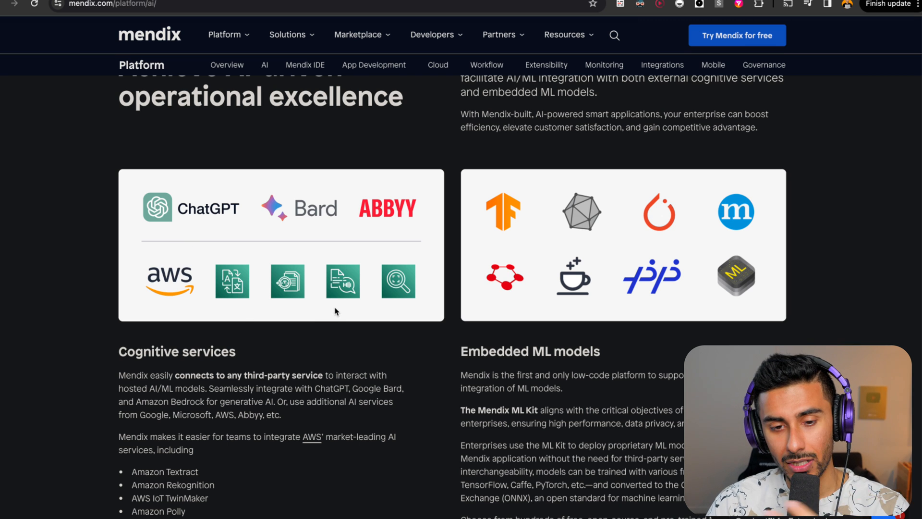
scroll("down", 3)
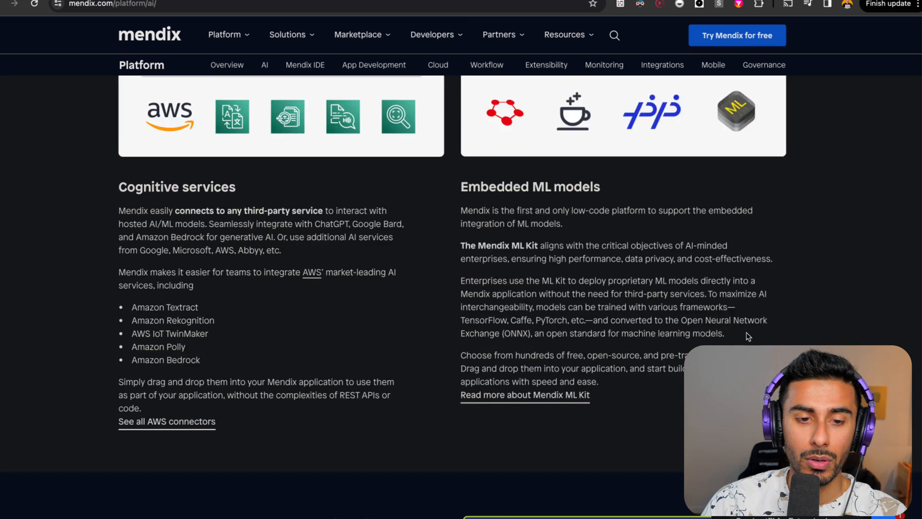
scroll("down", 3)
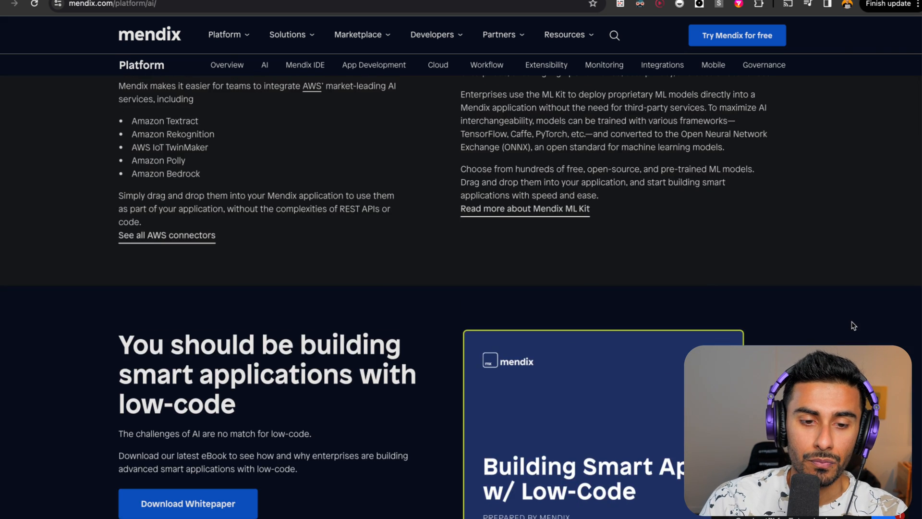
scroll("up", 3)
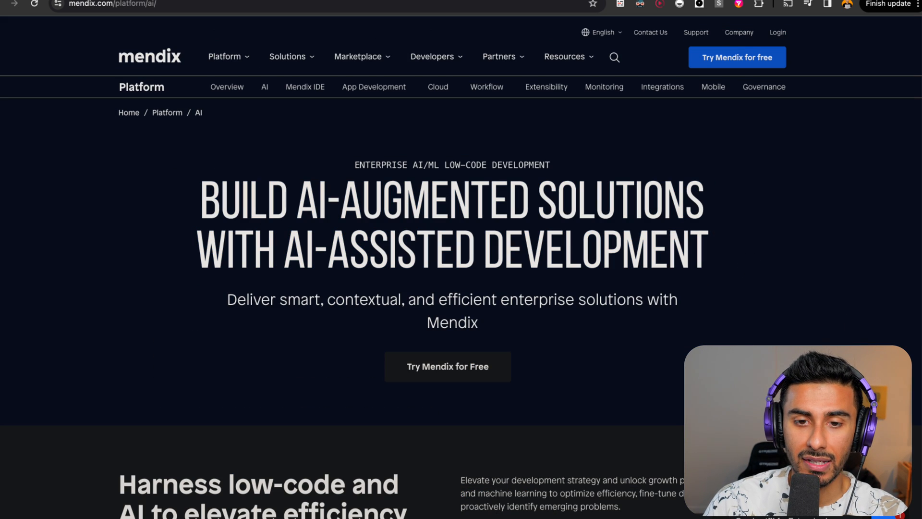
mouse_move(785, 147)
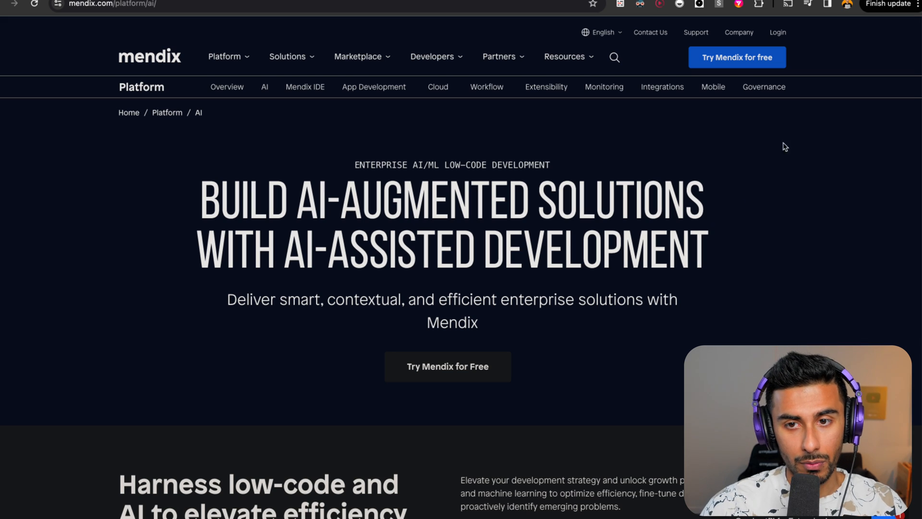